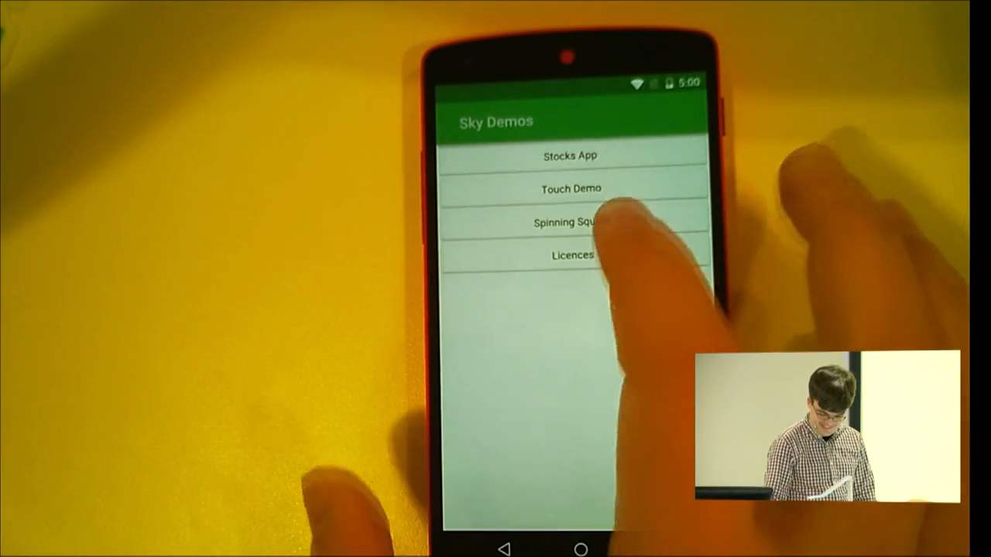
Step: Try the spinning square demo, then open Touch Demo and draw circles under the finger
{"action": "left_click", "coordinate": [571, 222]}
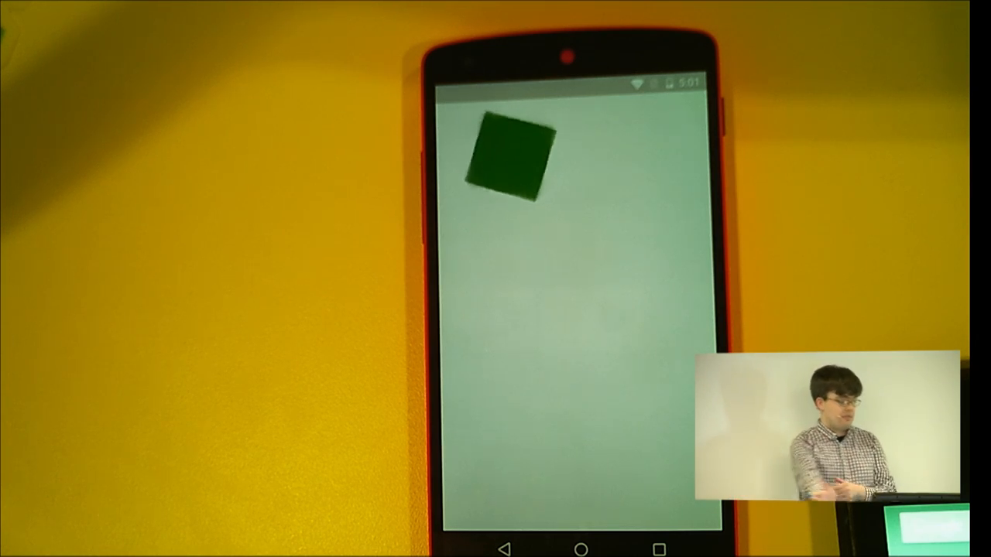
{"action": "left_click", "coordinate": [581, 547]}
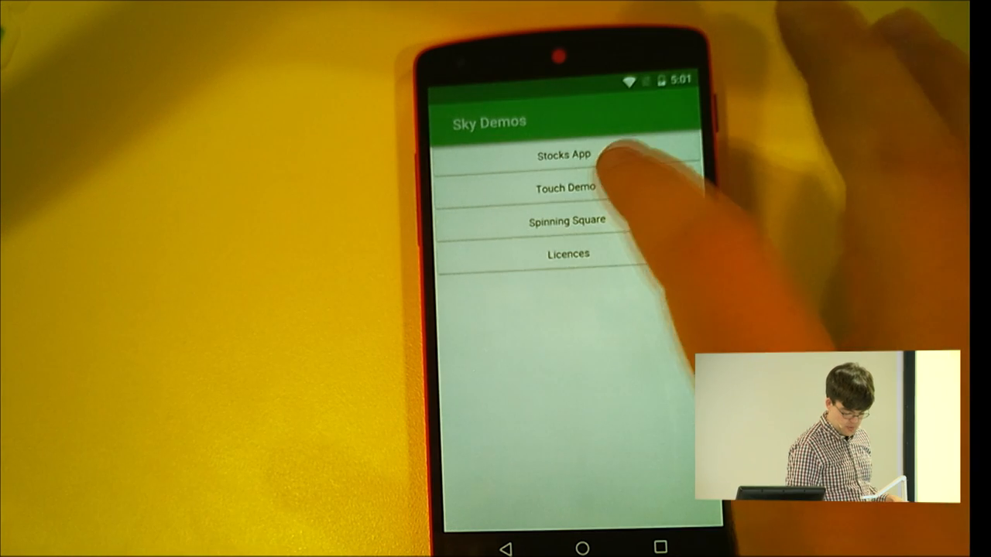
{"action": "left_click", "coordinate": [563, 154]}
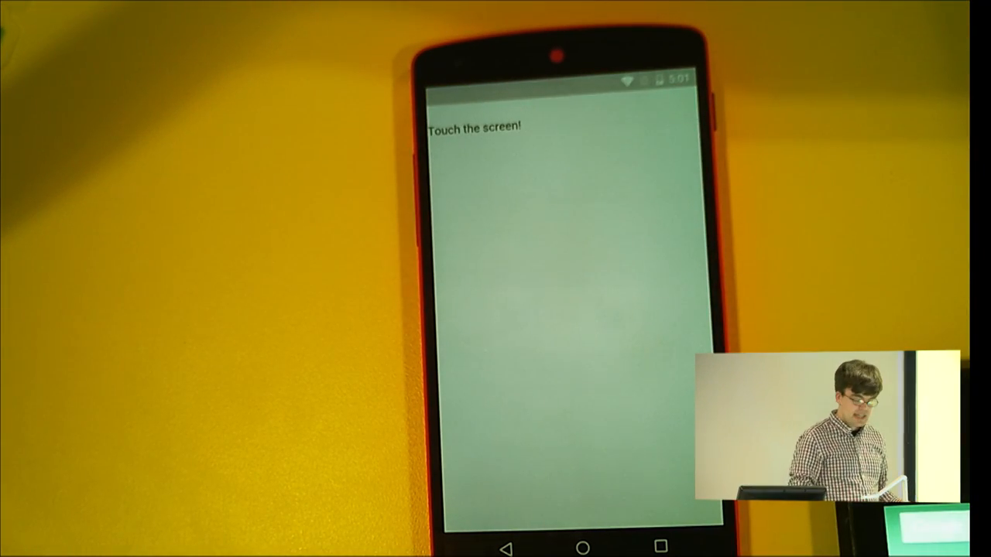
{"action": "left_click", "coordinate": [539, 296]}
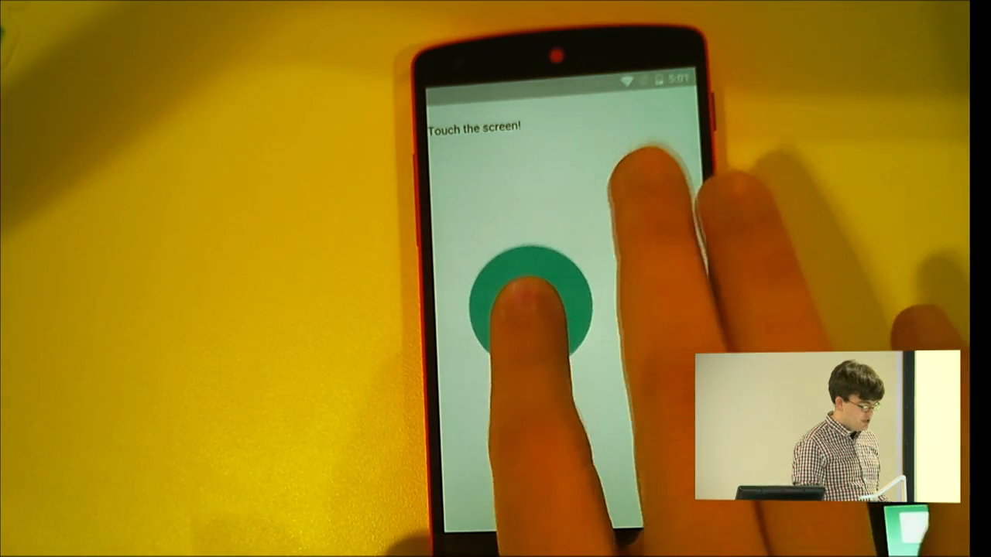
{"action": "left_click", "coordinate": [588, 194]}
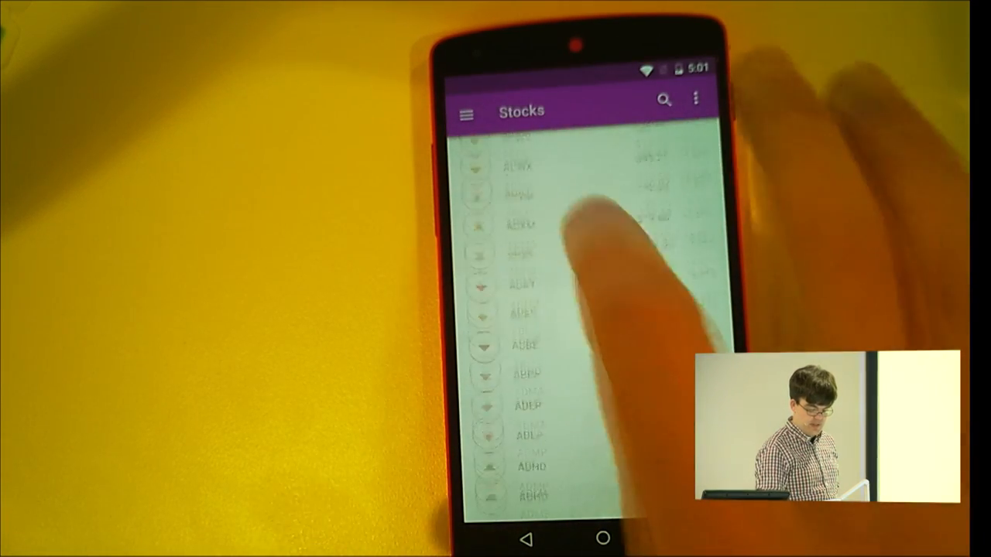
Step: Go back to the demo list and open the Stocks app's ticker list
{"action": "left_click", "coordinate": [664, 100]}
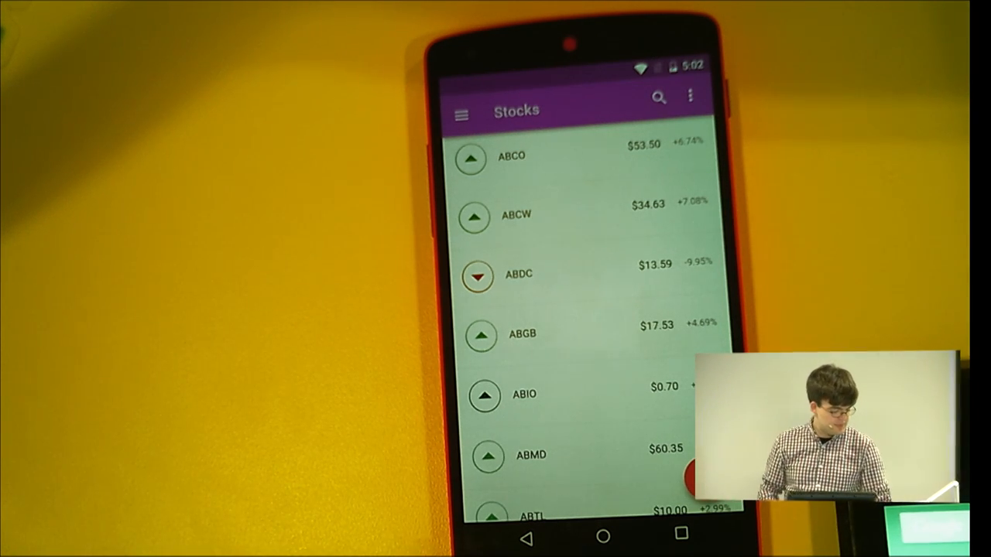
{"action": "left_click", "coordinate": [602, 535]}
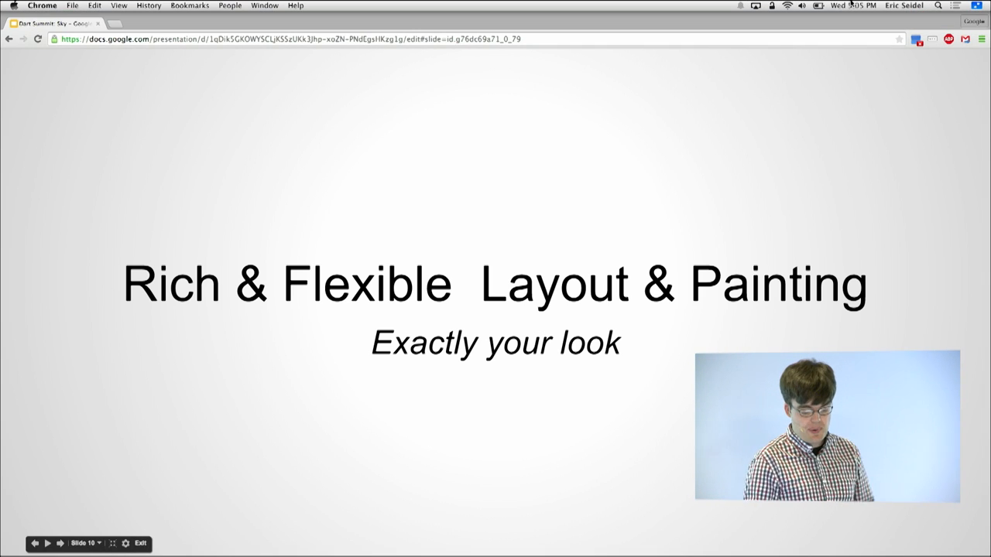
{"action": "key", "text": "right"}
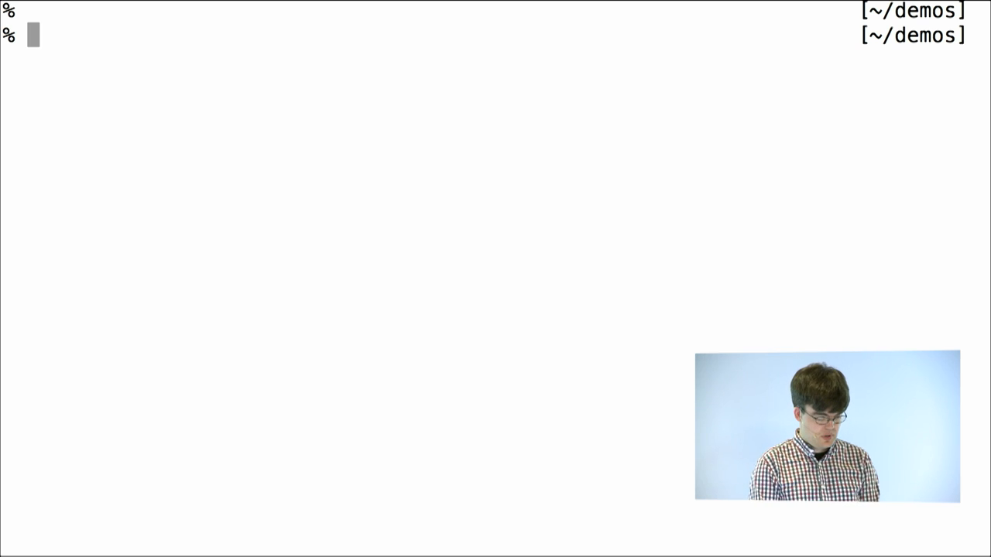
Step: Create the hello_world folder, move into it, and start a new pubspec.yaml in vim
{"action": "type", "text": "mkdir hellow"}
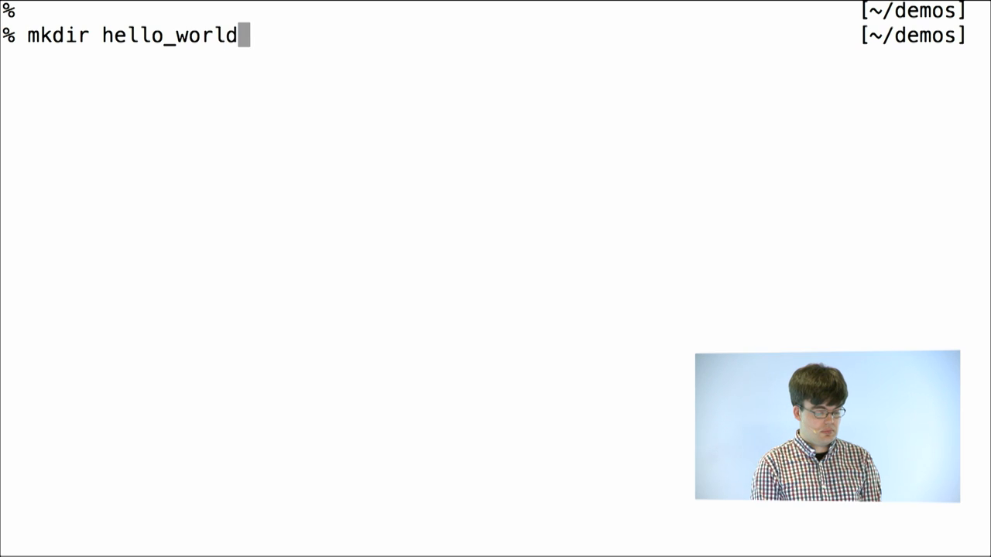
{"action": "type", "text": "cd"}
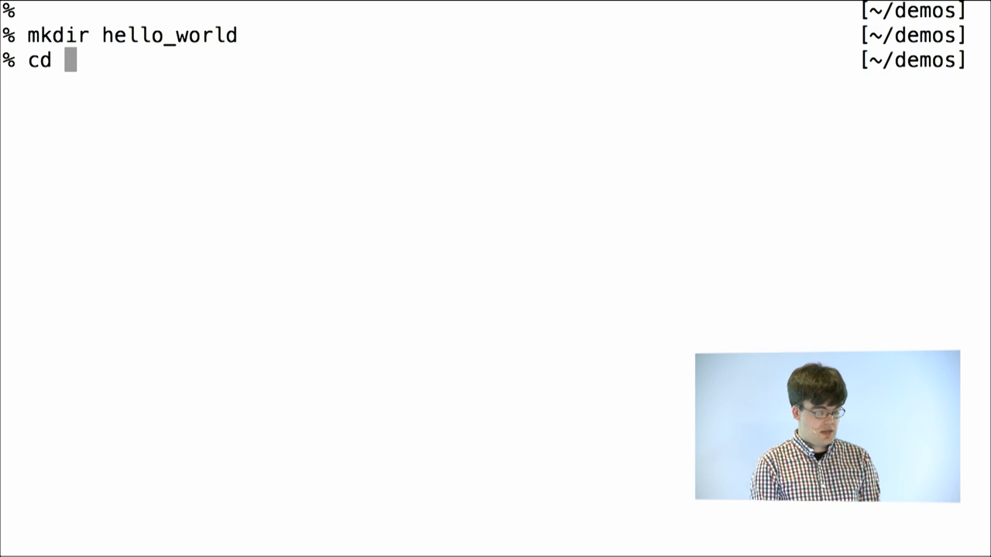
{"action": "type", "text": "hello_world"}
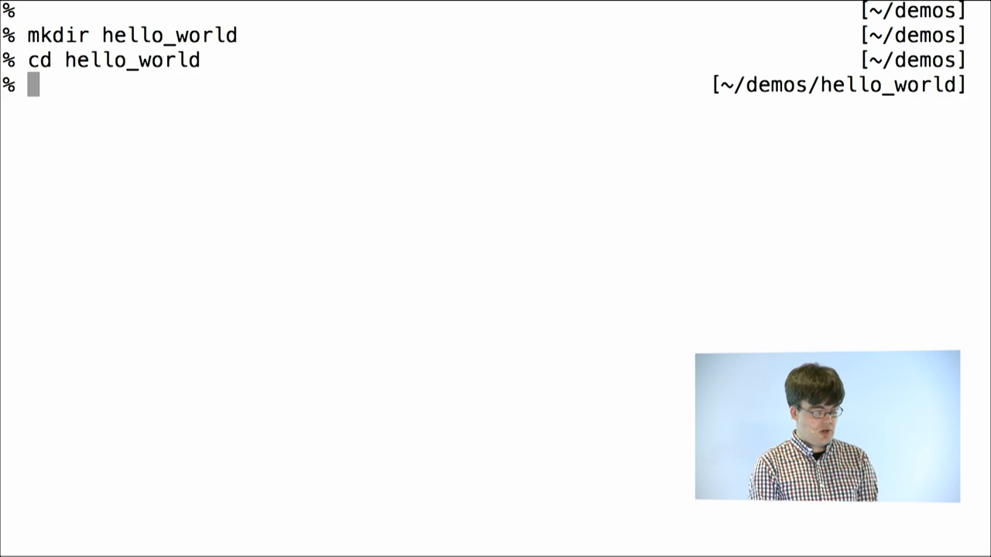
{"action": "type", "text": "vim pubs"}
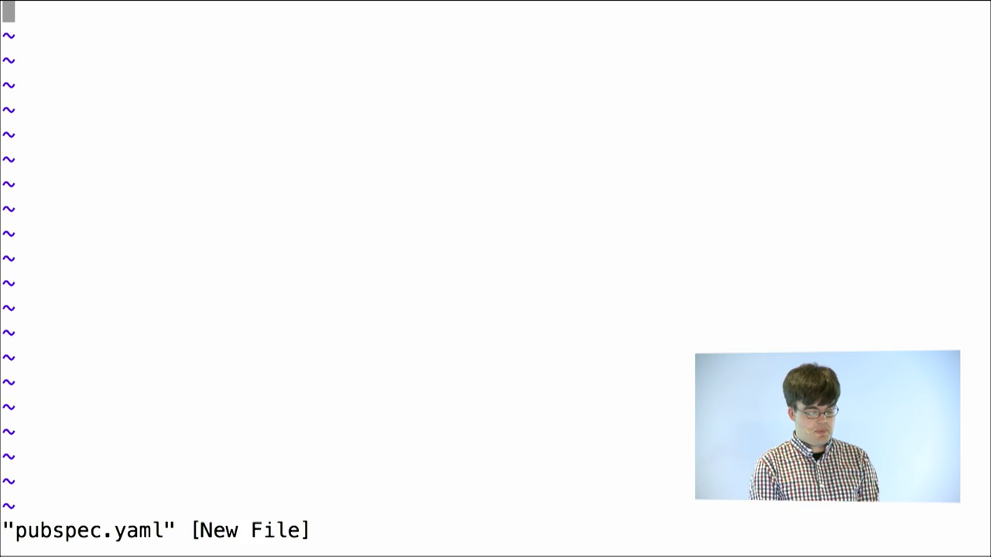
Step: Write 'name: hello_world', 'dependencies:' and 'sky: any' into pubspec.yaml
{"action": "type", "text": "name:"}
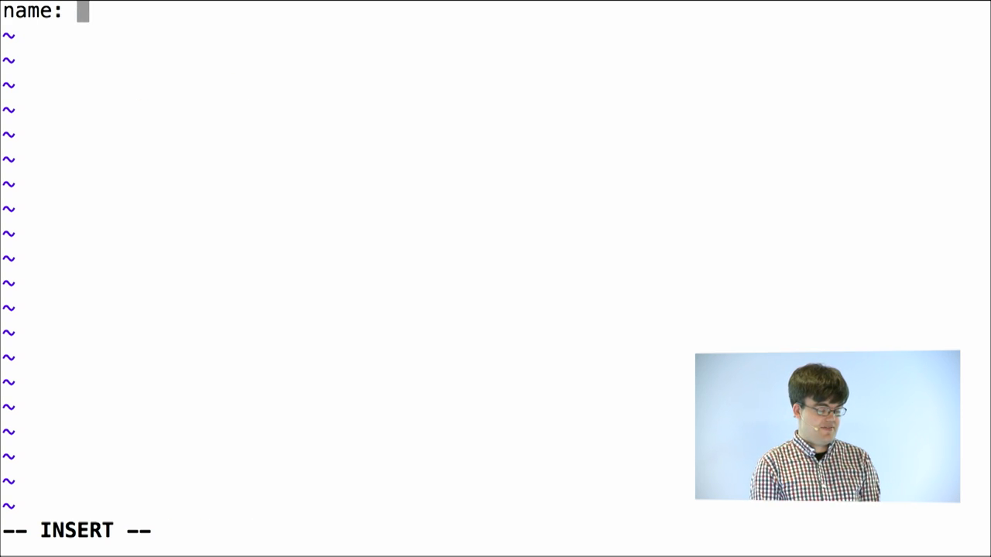
{"action": "type", "text": "hello_world"}
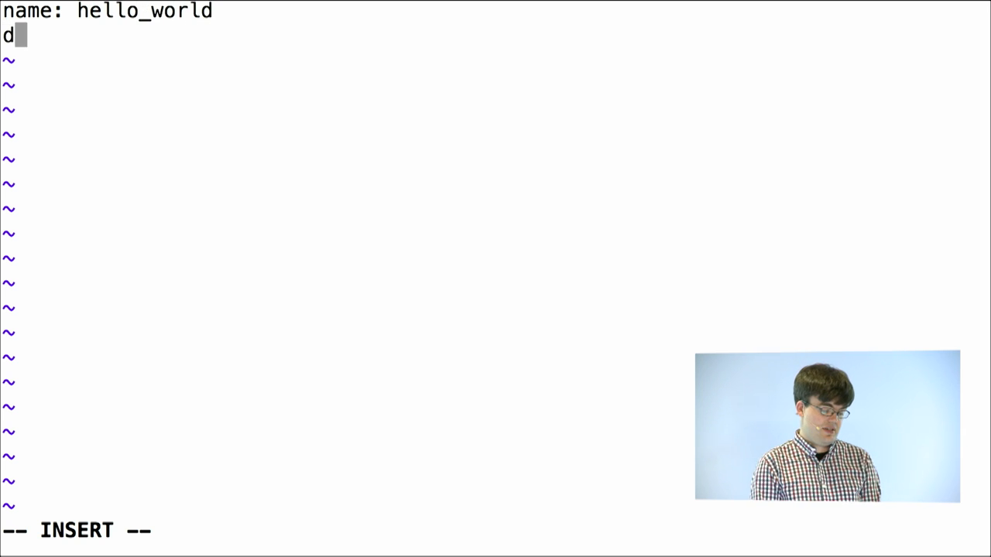
{"action": "type", "text": "ependencies:"}
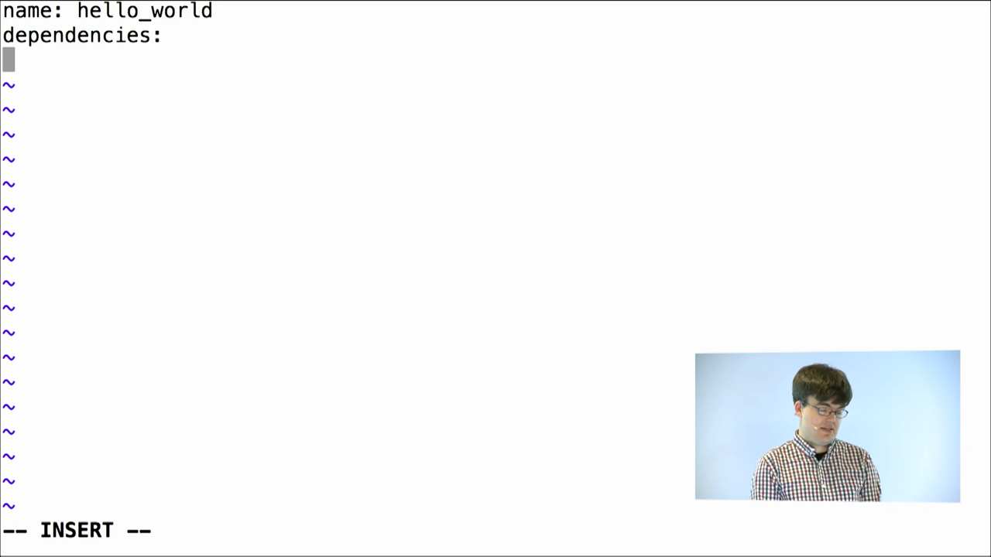
{"action": "type", "text": "sky: any"}
{"action": "type", "text": "pub get"}
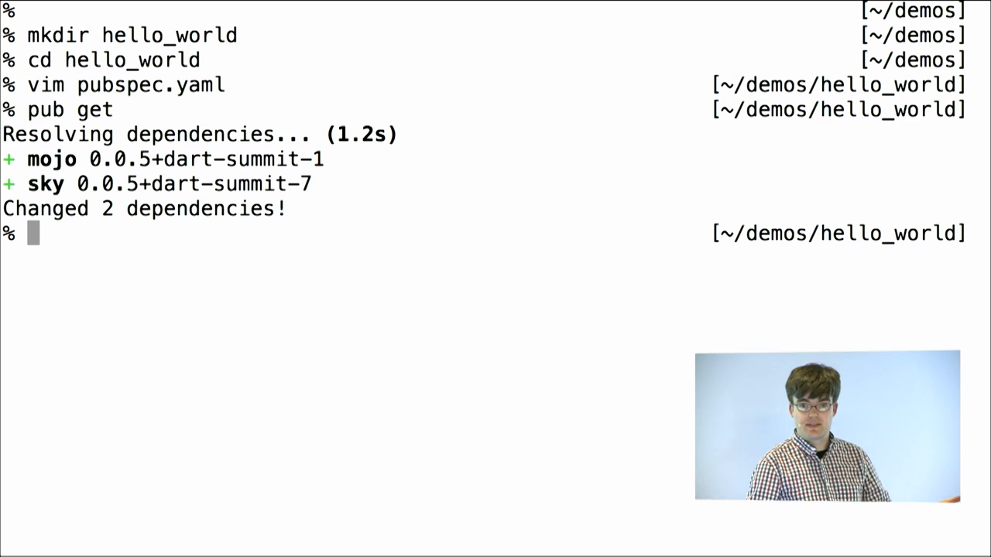
Step: List the project, make a lib folder, and open lib/main.dart in vim
{"action": "type", "text": "ls"}
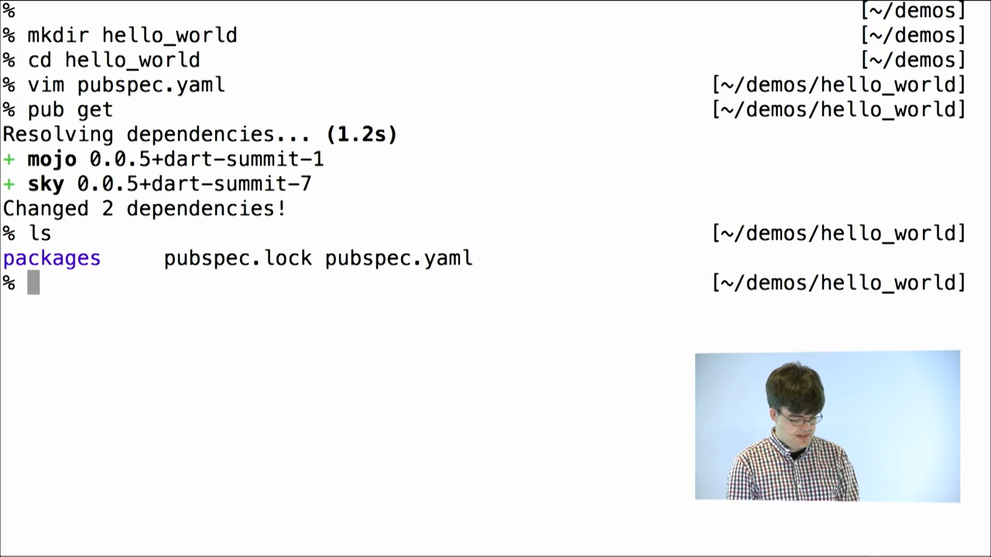
{"action": "type", "text": "m"}
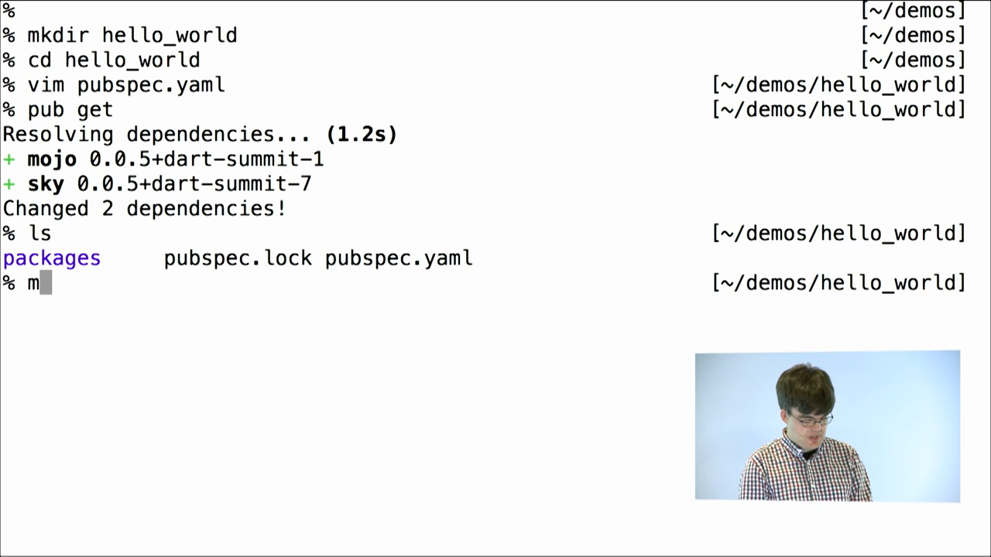
{"action": "type", "text": "kdir lib"}
{"action": "type", "text": "ls"}
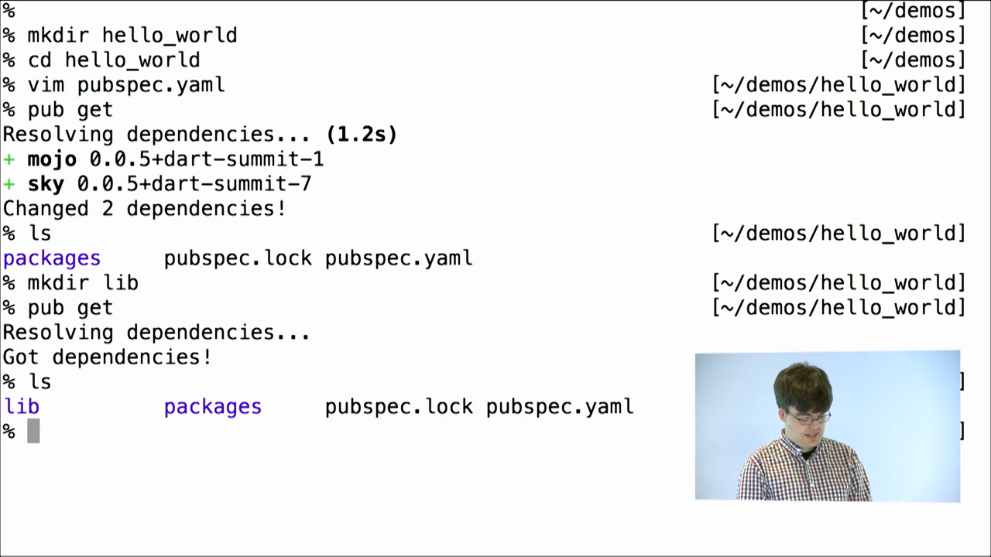
{"action": "type", "text": "vim lib"}
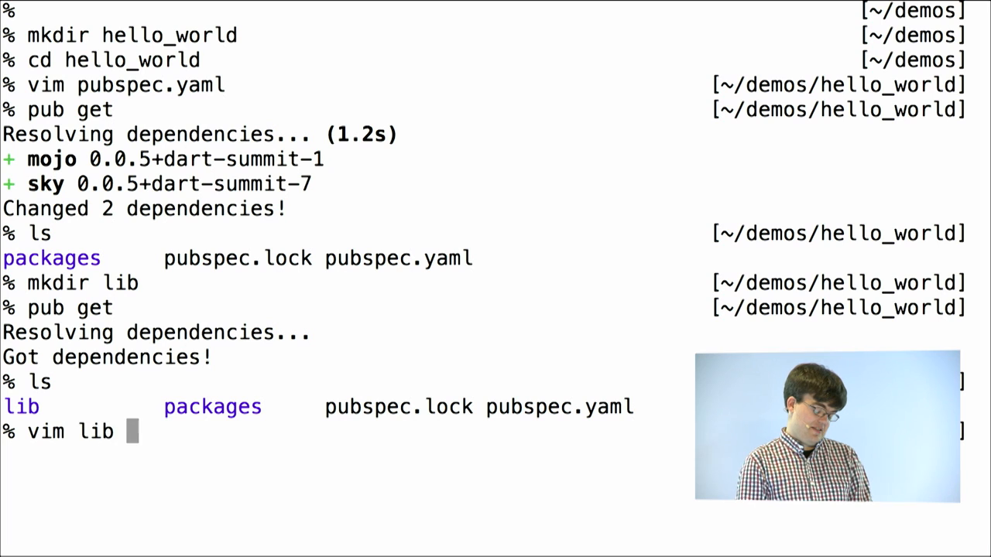
{"action": "type", "text": "/main.dart"}
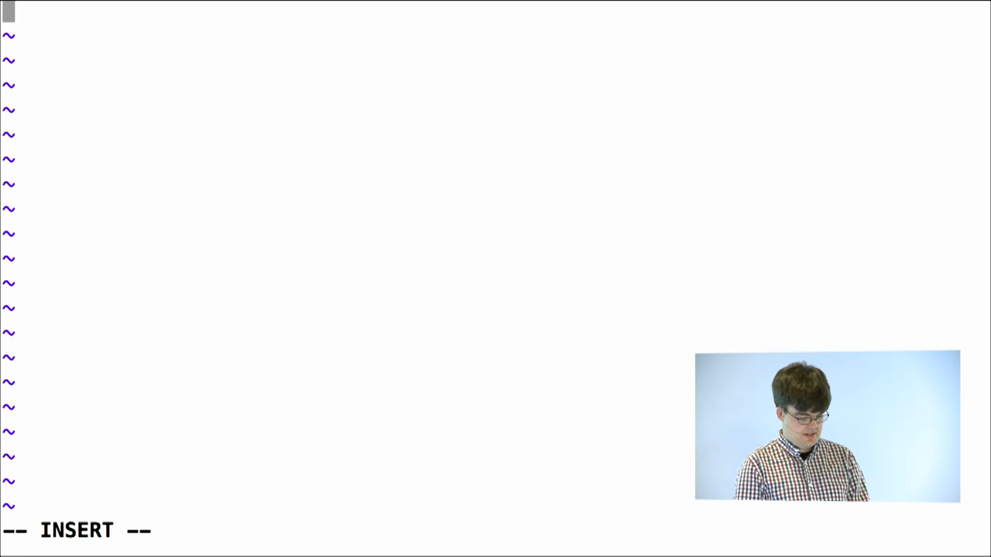
Step: Import fn.dart and write HelloWorldApp returning new Text("Hello World"), then save
{"action": "type", "text": "import 'package:sky/framework/fn.dart';"}
{"action": "type", "text": "UINode build() {"}
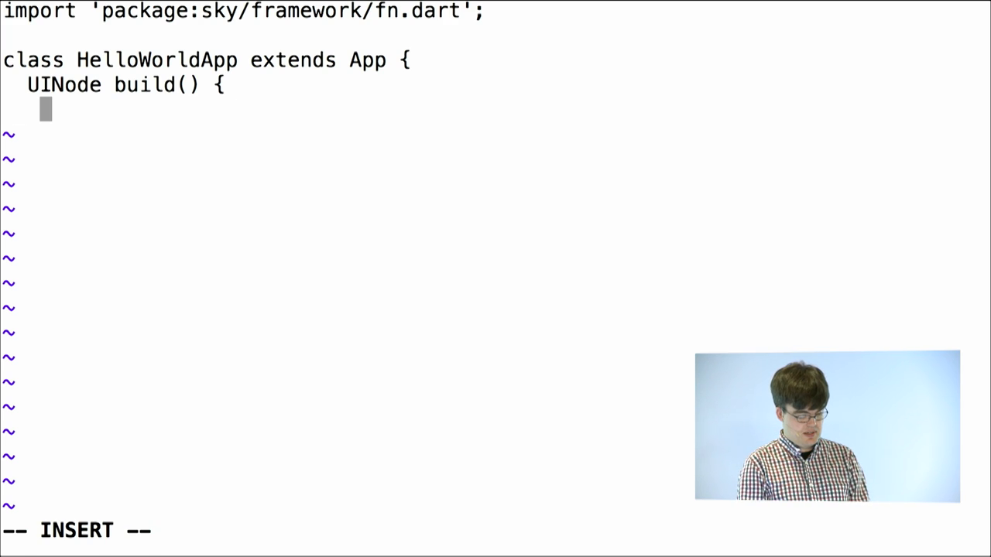
{"action": "type", "text": "return new T"}
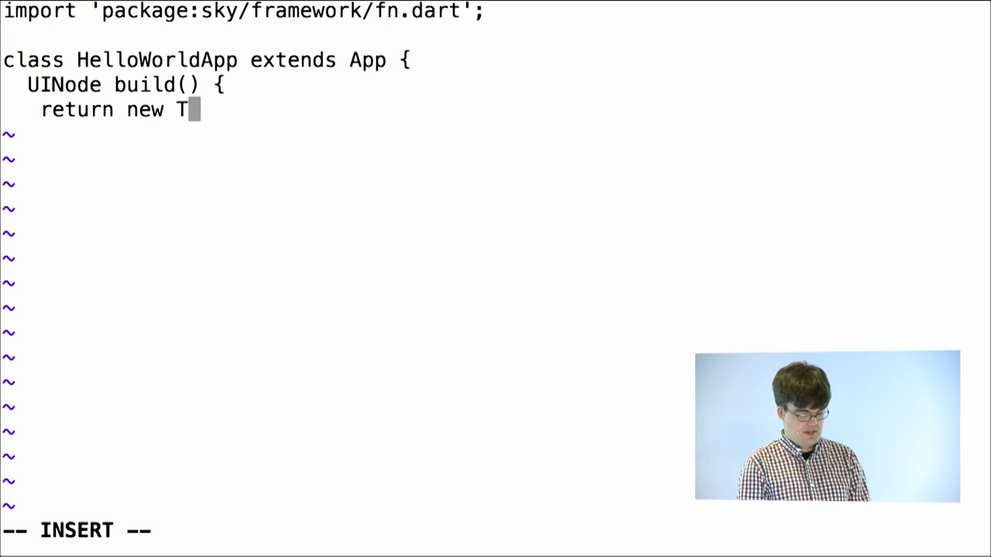
{"action": "type", "text": "ext(\""}
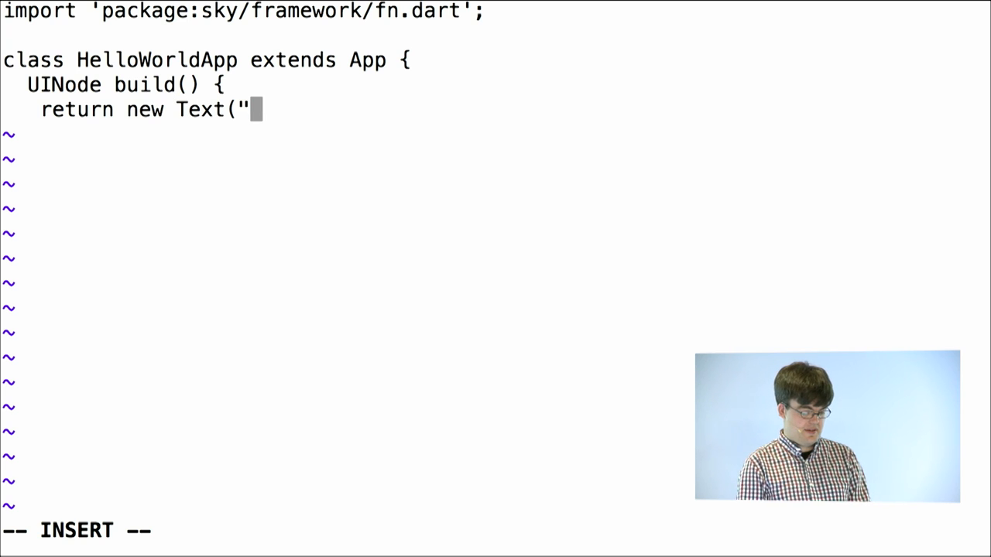
{"action": "type", "text": "Hello Wor"}
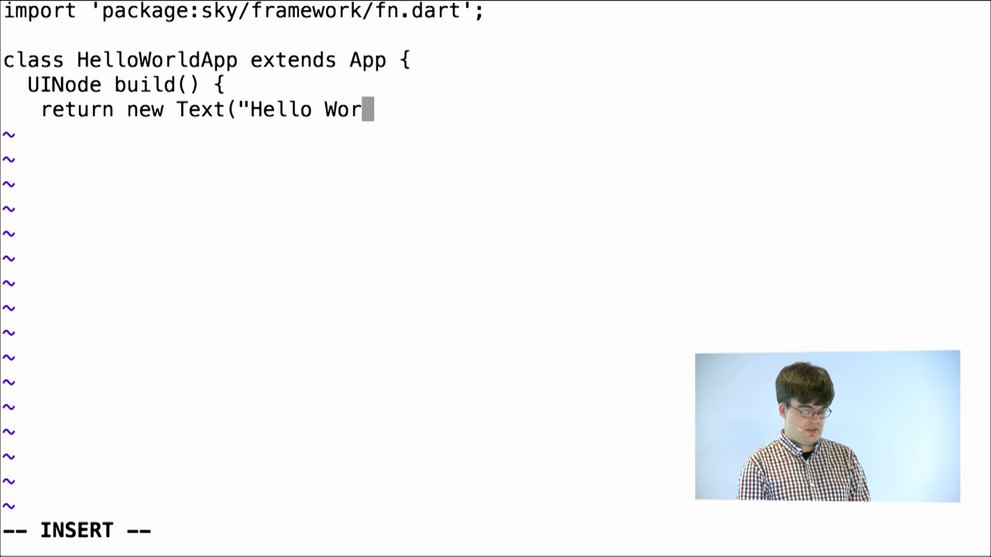
{"action": "type", "text": "ld\");"}
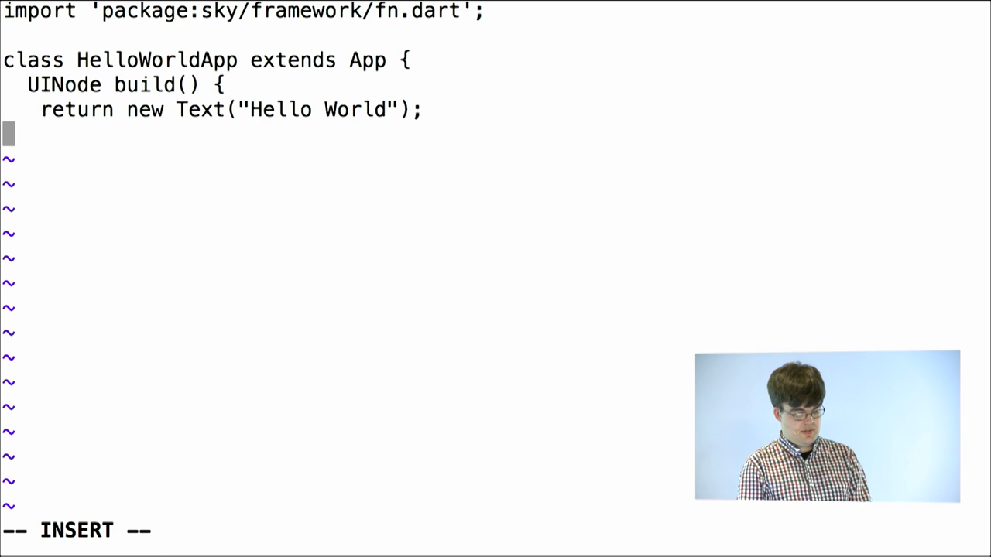
{"action": "type", "text": "}"}
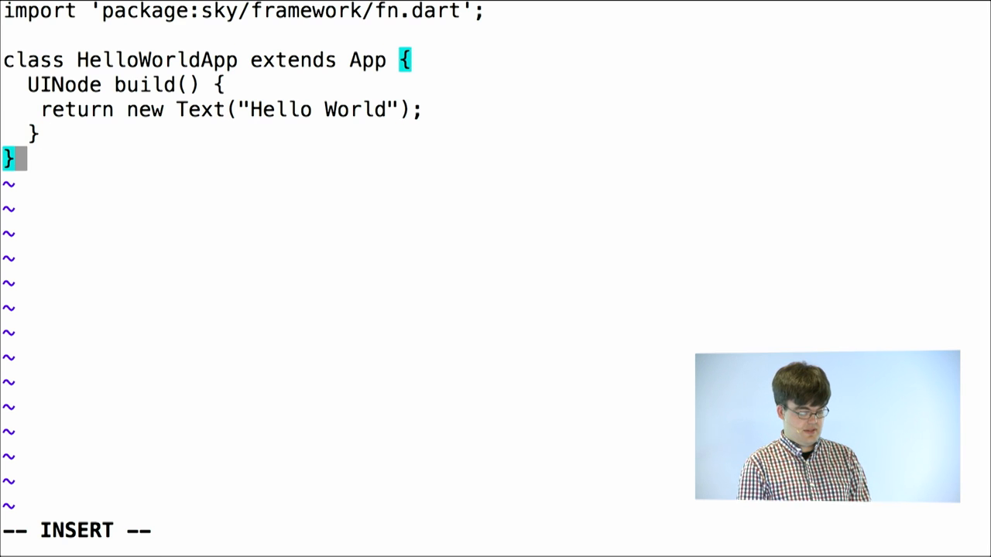
{"action": "key", "text": "Escape"}
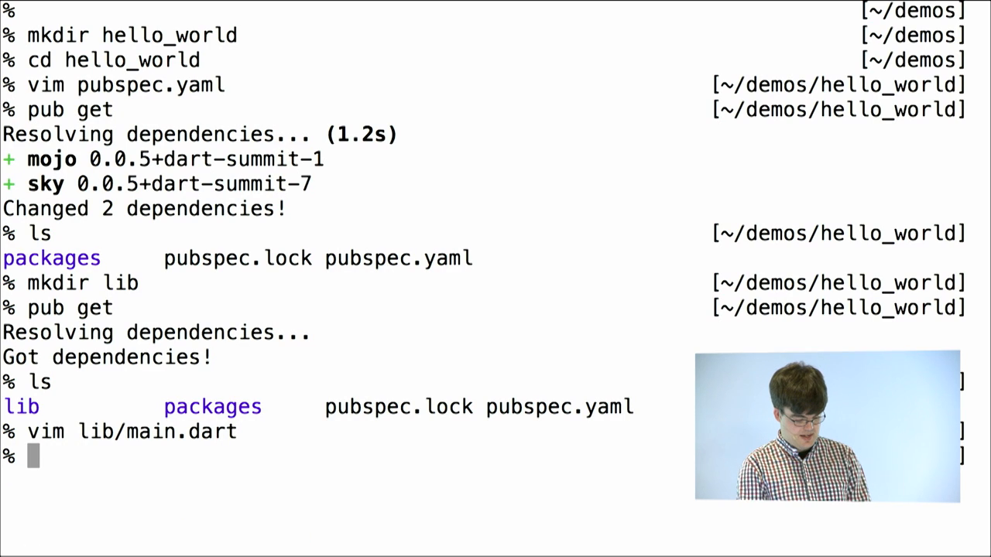
{"action": "type", "text": "./lib/"}
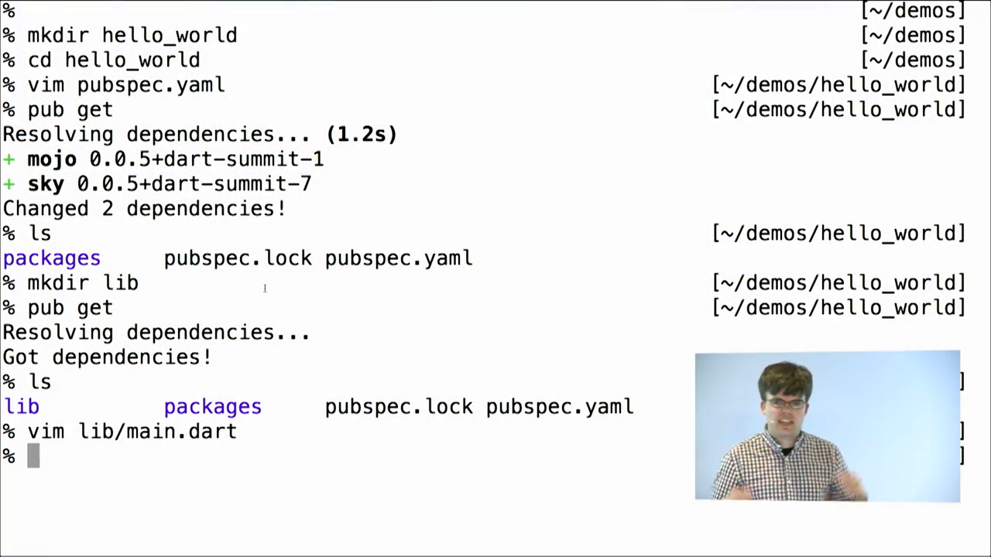
{"action": "type", "text": "vin"}
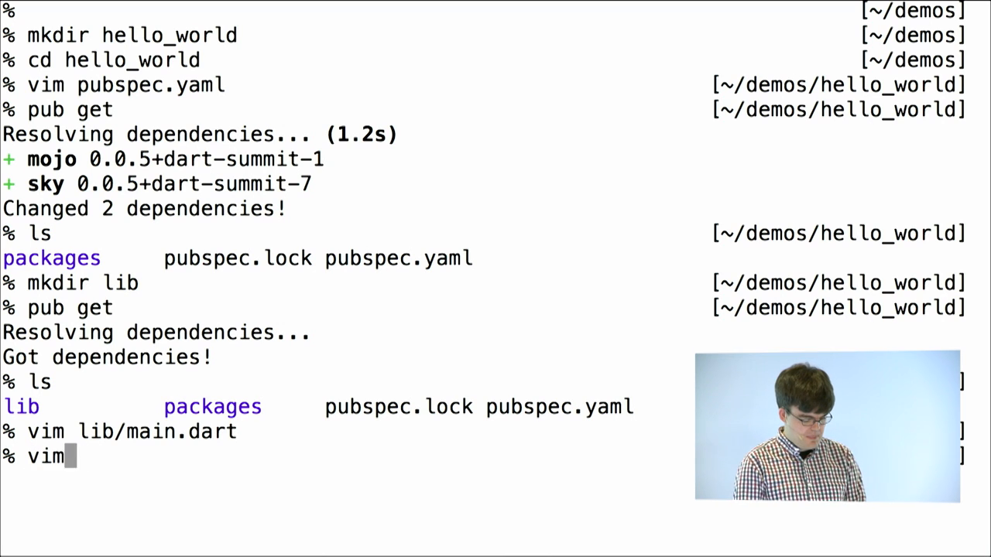
Step: Write main.sky importing 'package:hello_world/main.dart' to run HelloWorldApp
{"action": "type", "text": "m"}
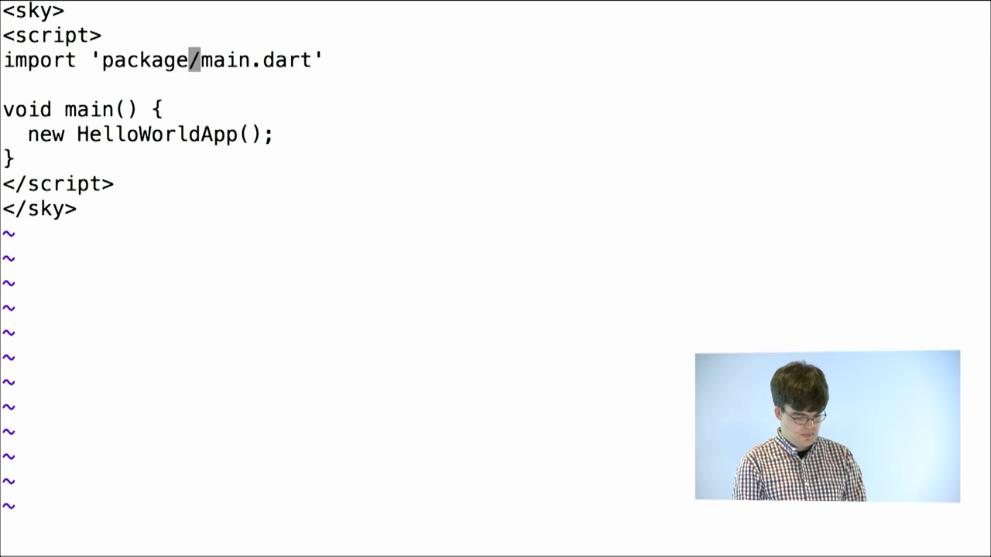
{"action": "type", "text": ":hello"}
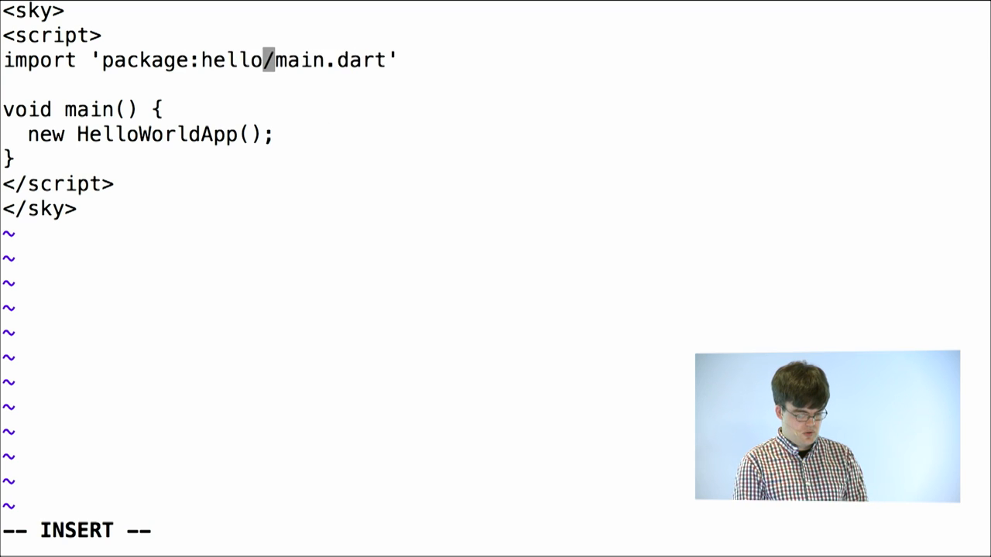
{"action": "type", "text": "_wor"}
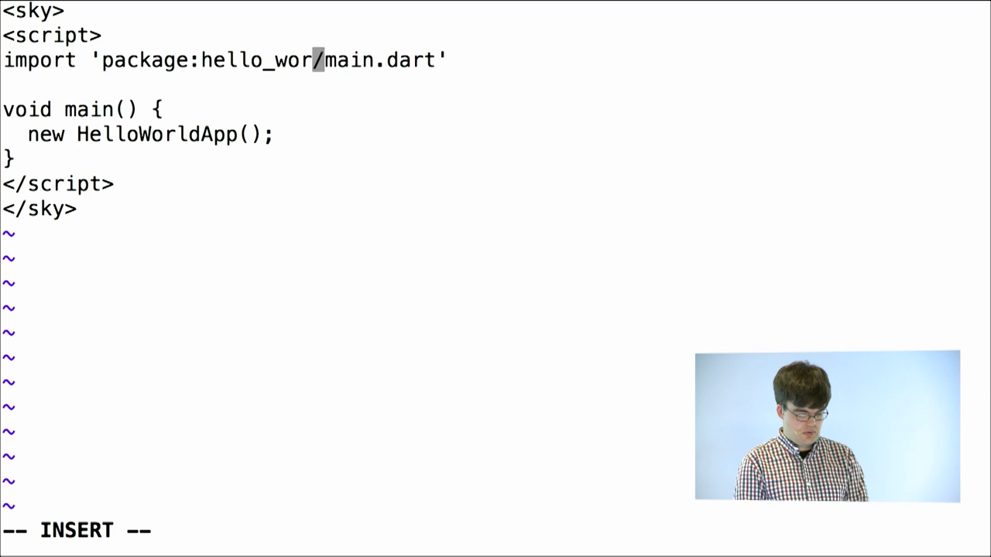
{"action": "type", "text": "ld"}
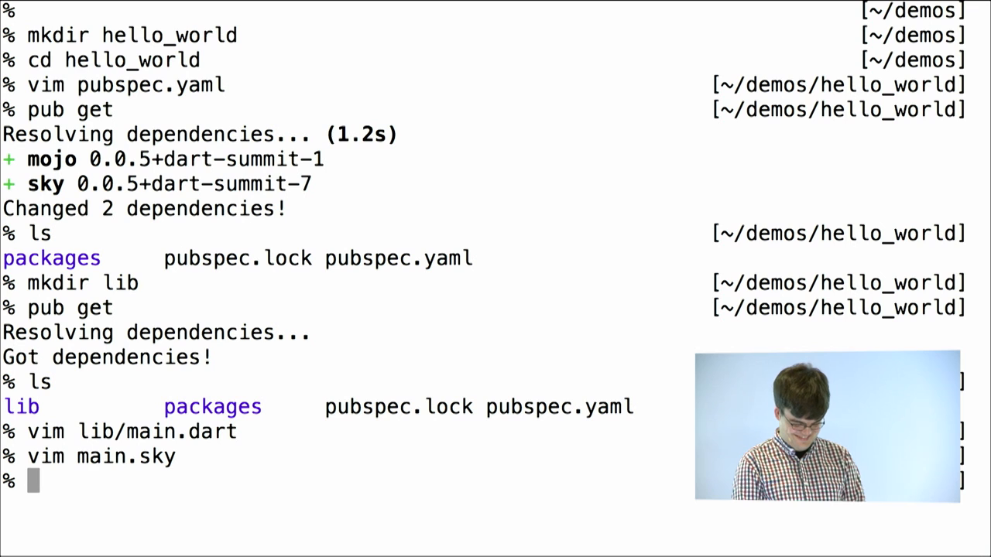
Step: Run ./packages/sky/sky_tool start, which fails with 'device not found'
{"action": "type", "text": "./"}
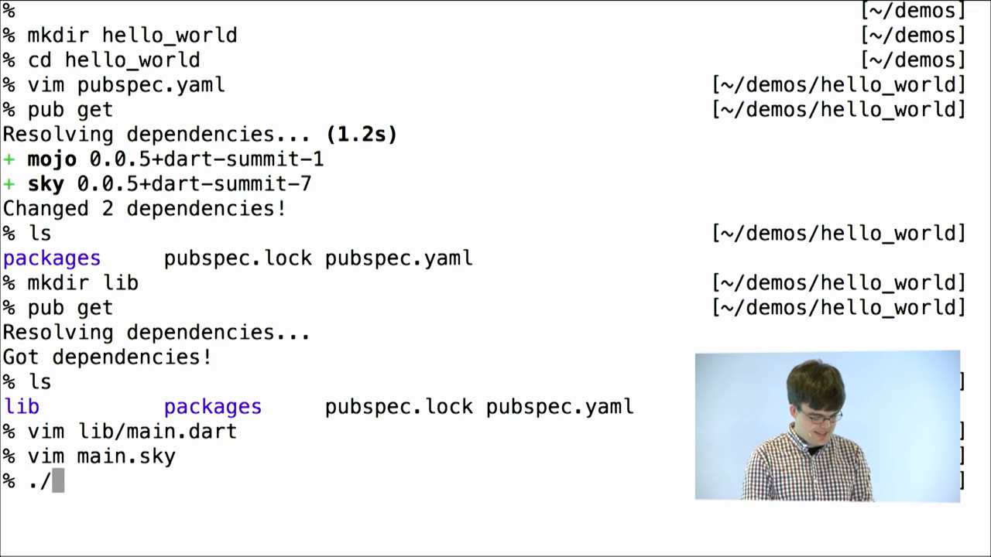
{"action": "type", "text": "pak"}
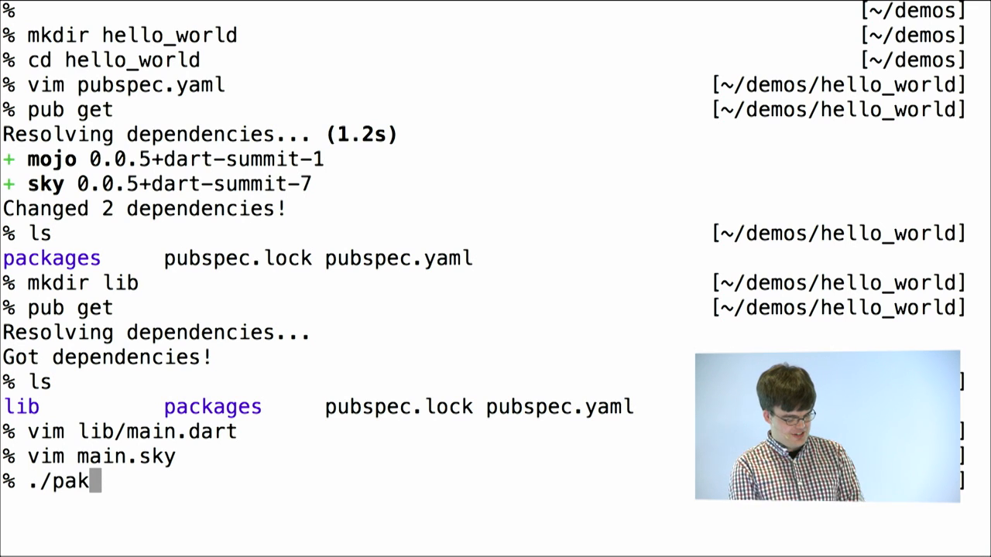
{"action": "type", "text": "ackages/sky/sk"}
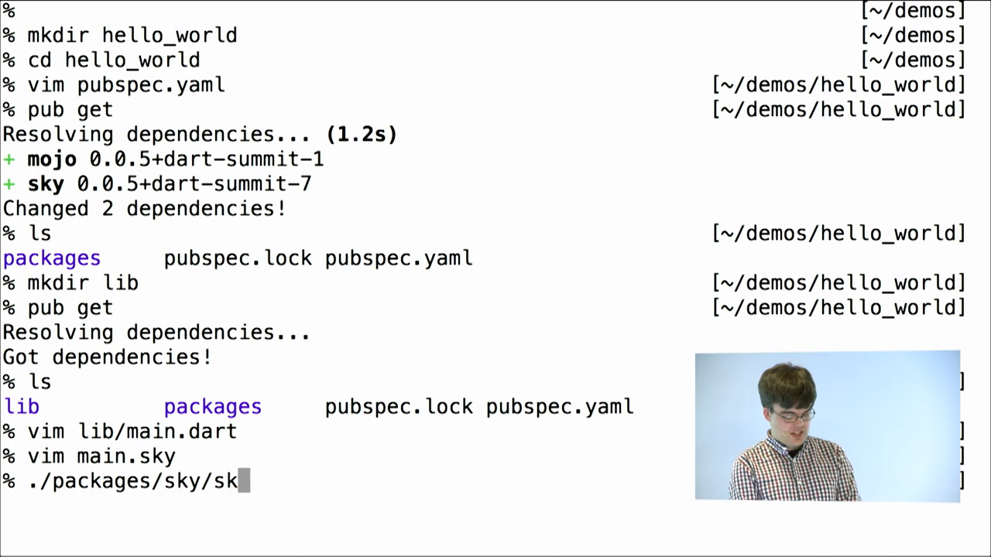
{"action": "type", "text": "_tool"}
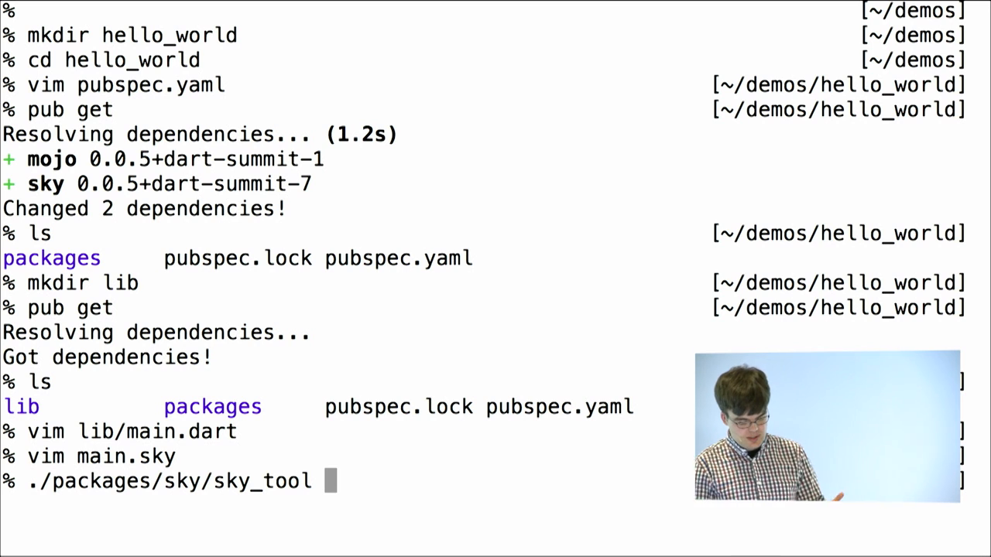
{"action": "type", "text": "start"}
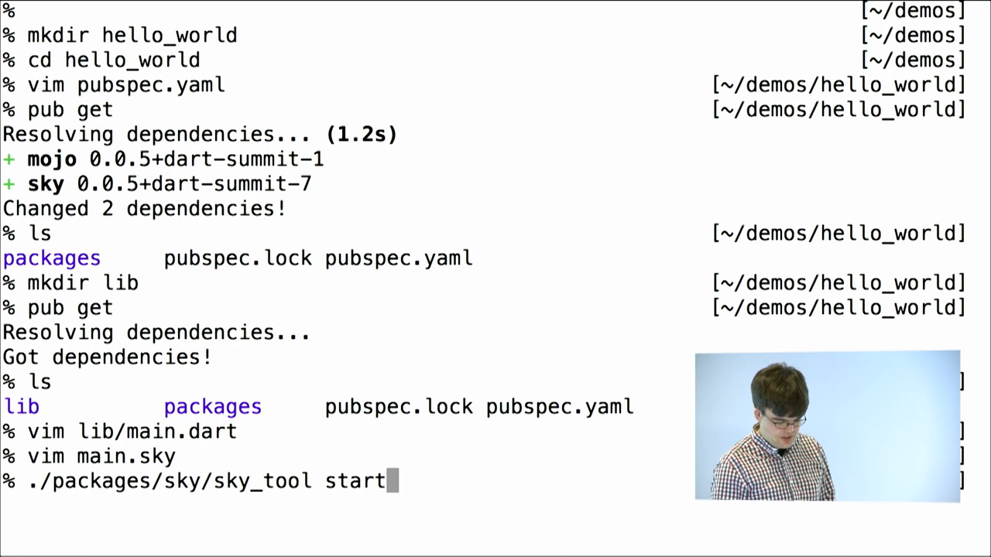
{"action": "key", "text": "Return"}
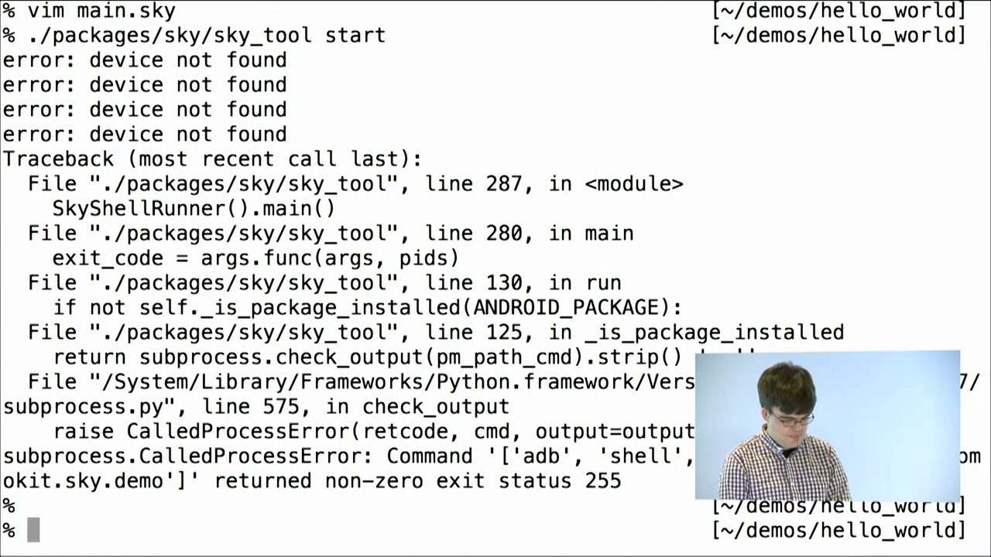
Step: Run pub get to refetch the hello_world dependencies
{"action": "type", "text": "pub get"}
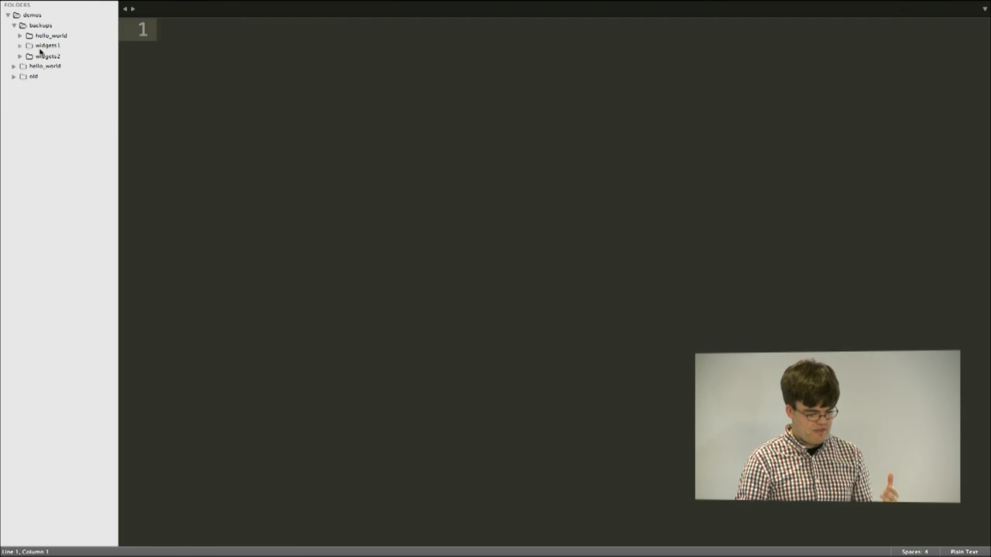
Step: Expand the widgets1 backup folder to show lib/main.dart, packages, main.sky and pubspec files
{"action": "left_click", "coordinate": [46, 45]}
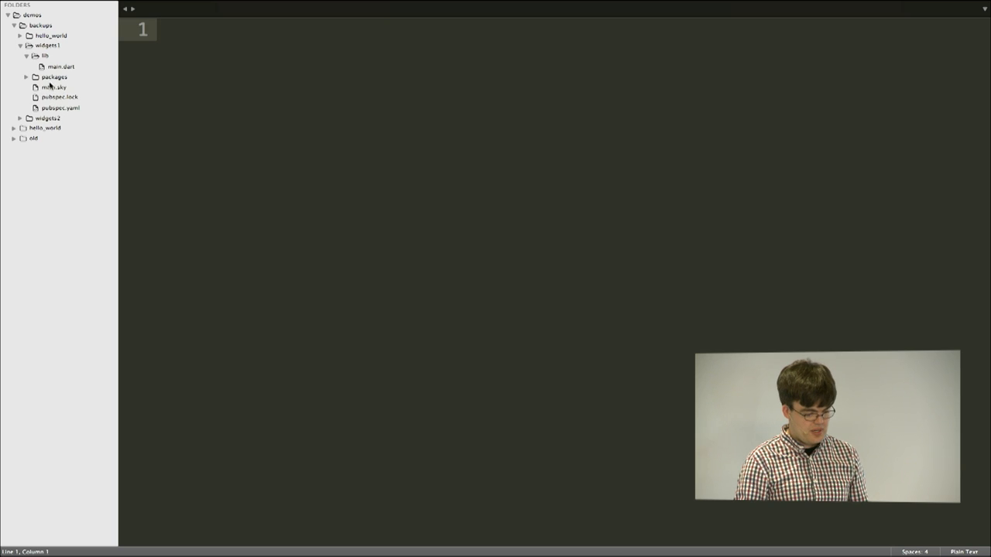